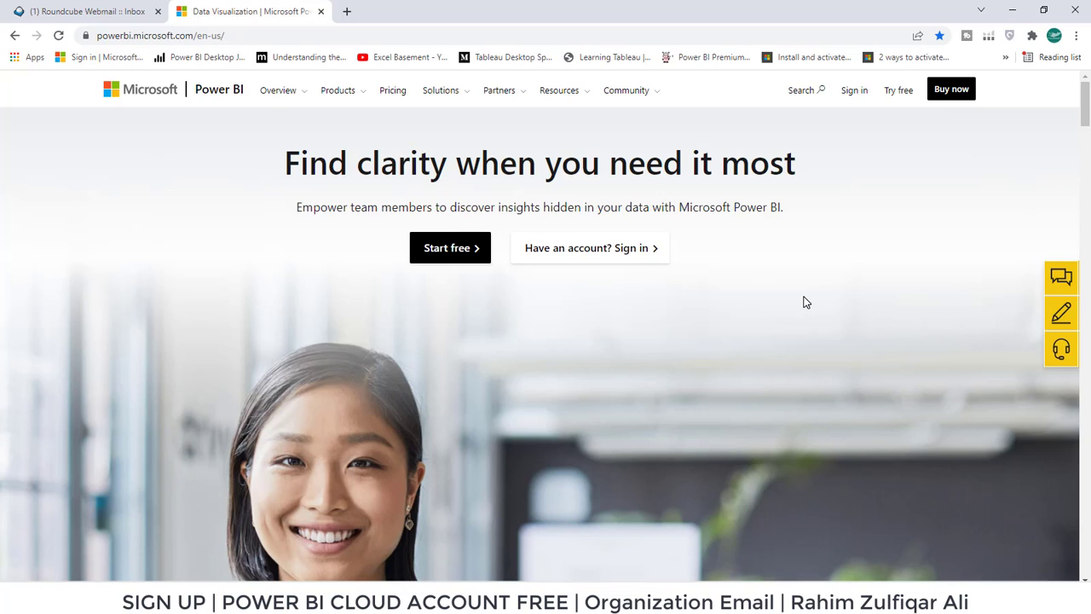
mouse_move(518, 322)
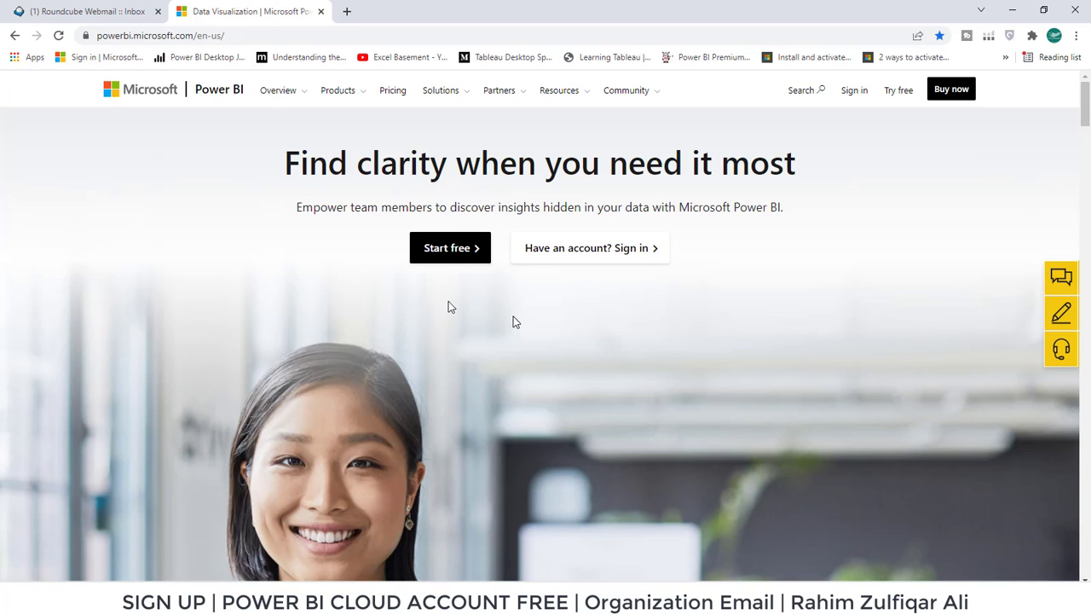
mouse_move(290, 278)
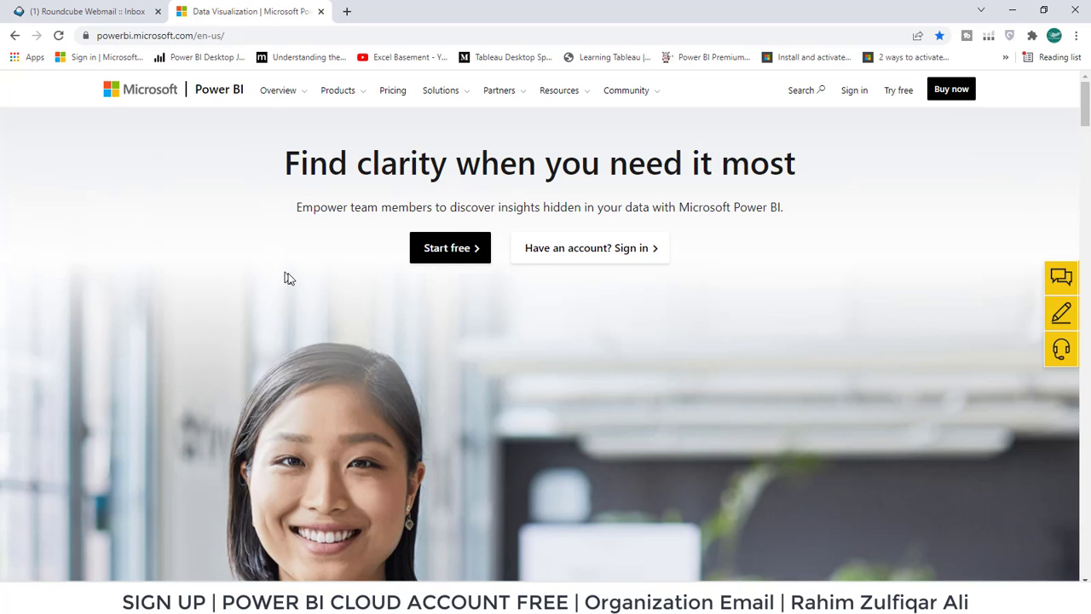
mouse_move(232, 263)
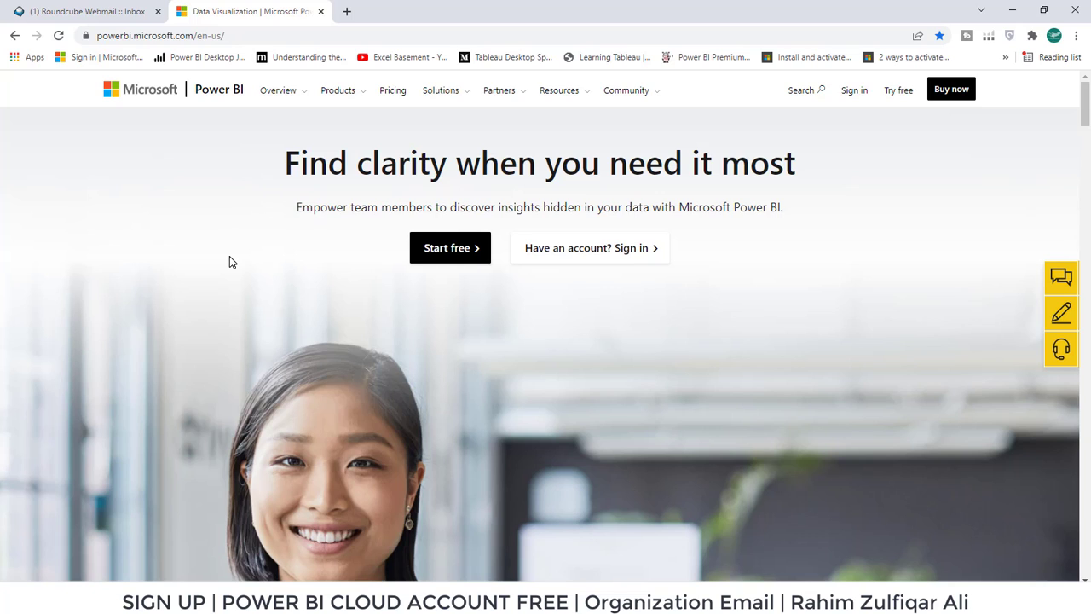
mouse_move(443, 275)
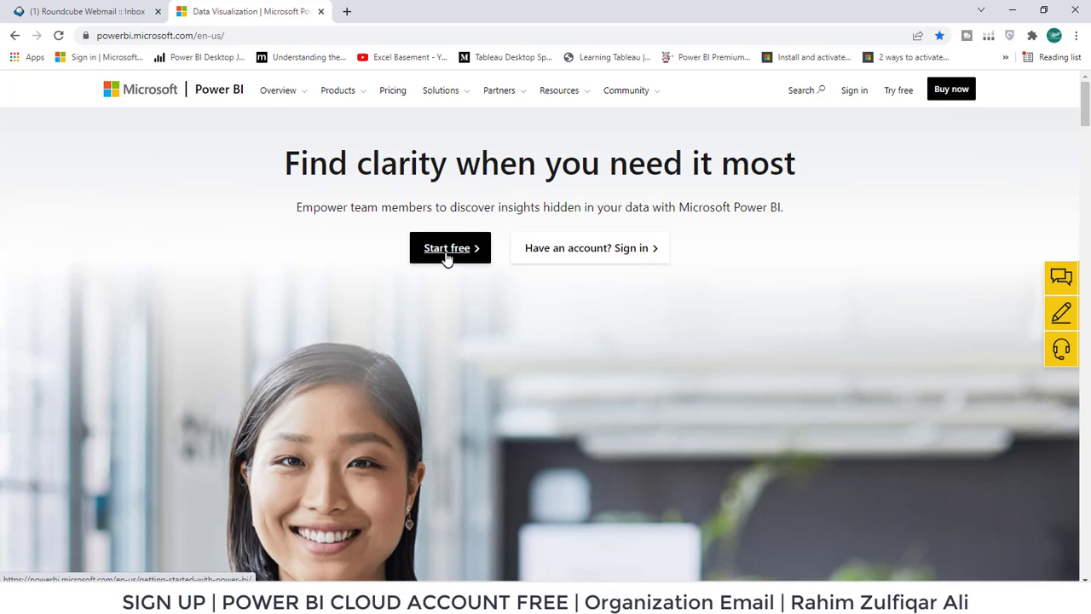
mouse_move(552, 313)
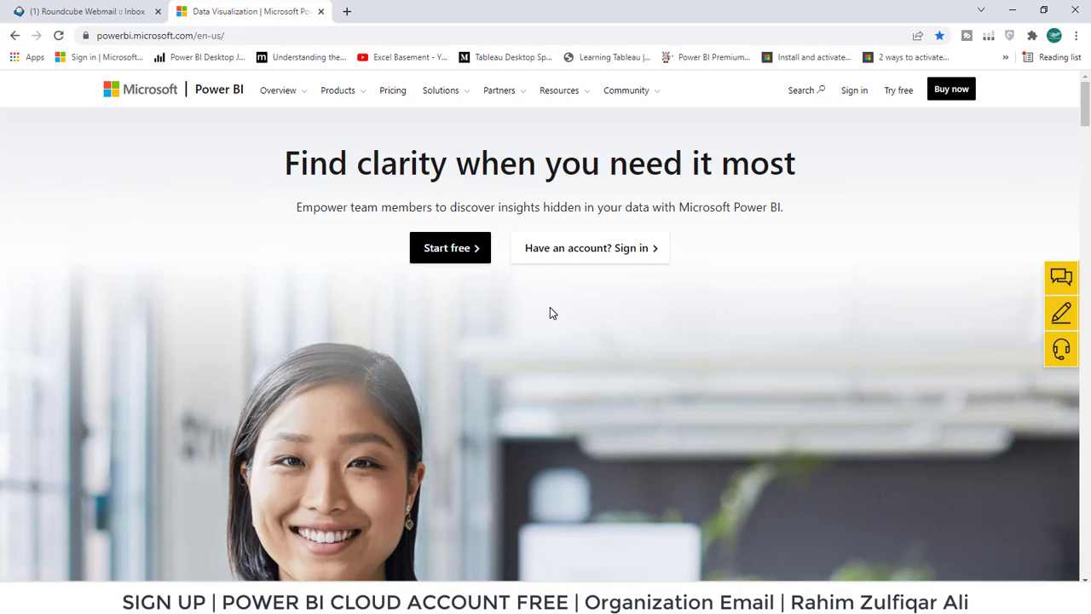
mouse_move(612, 256)
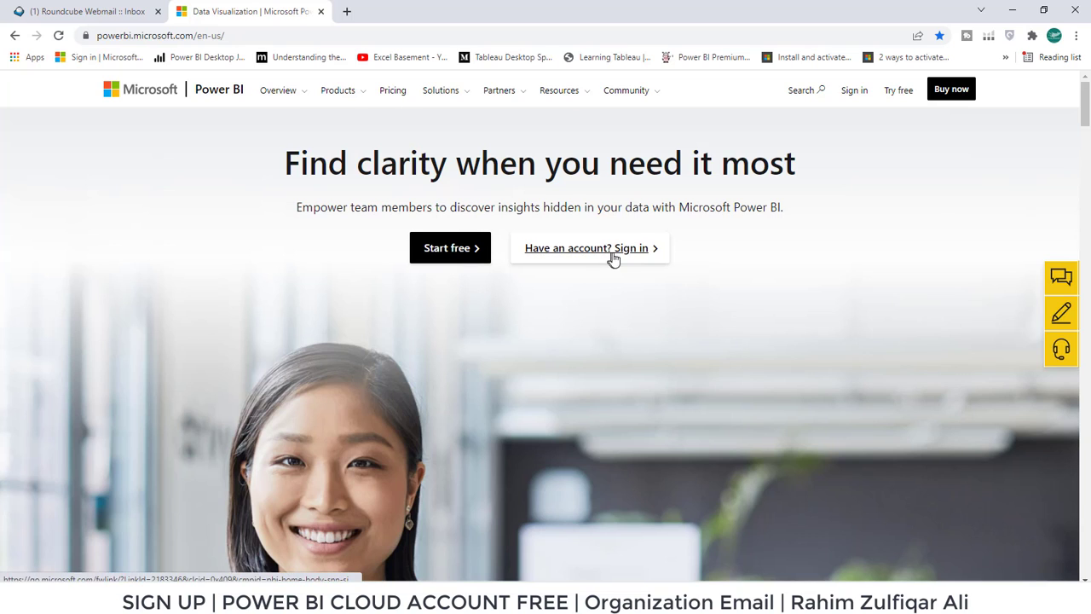
- Go from Start free to the Getting started page and reach the free Power BI signup form
scroll("down", 3)
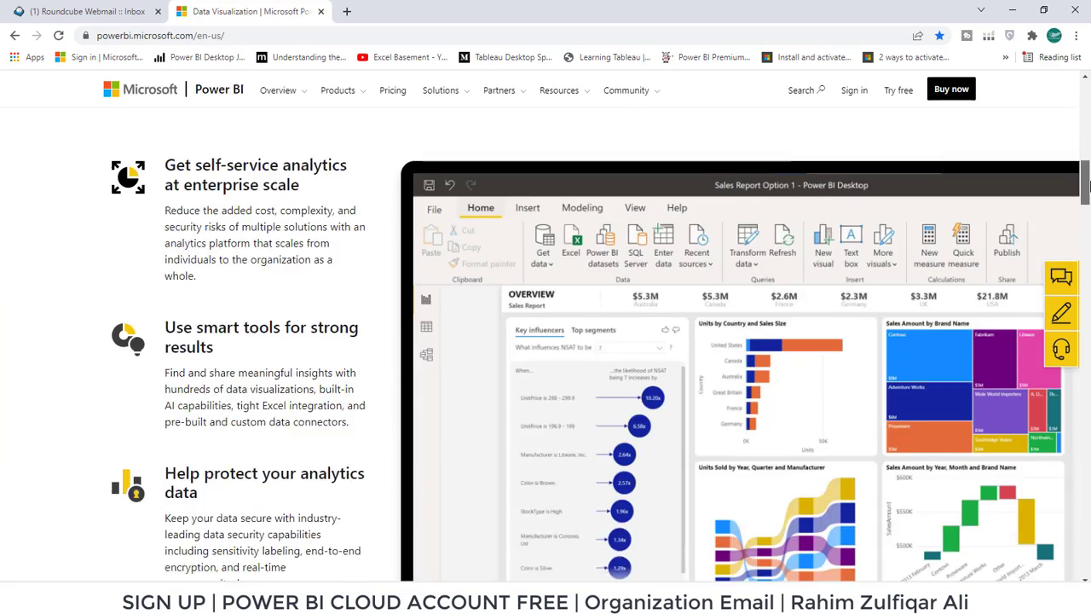
scroll("down", 3)
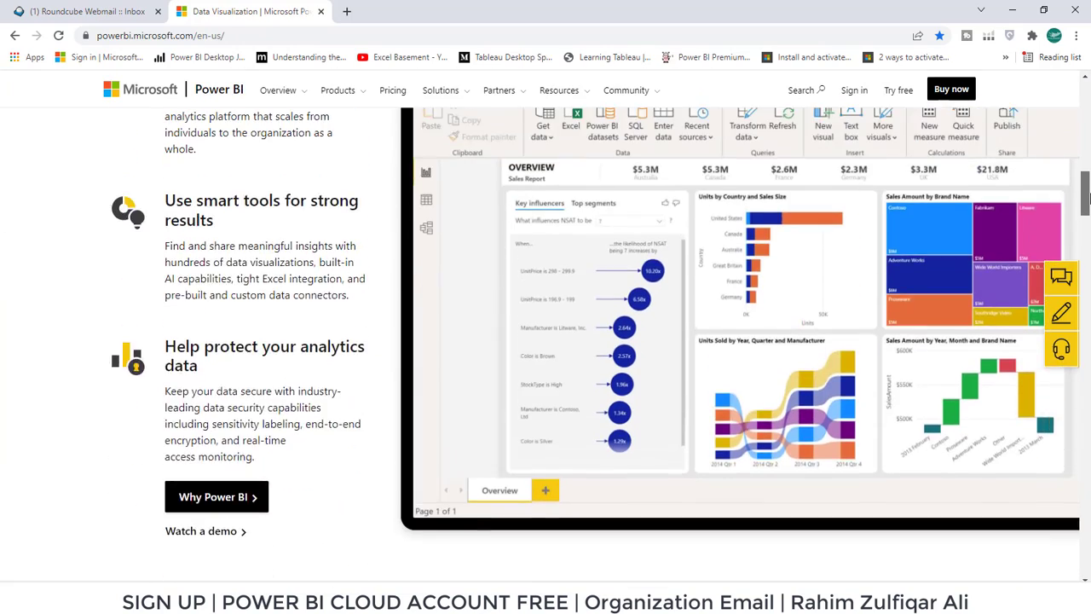
scroll("up", 3)
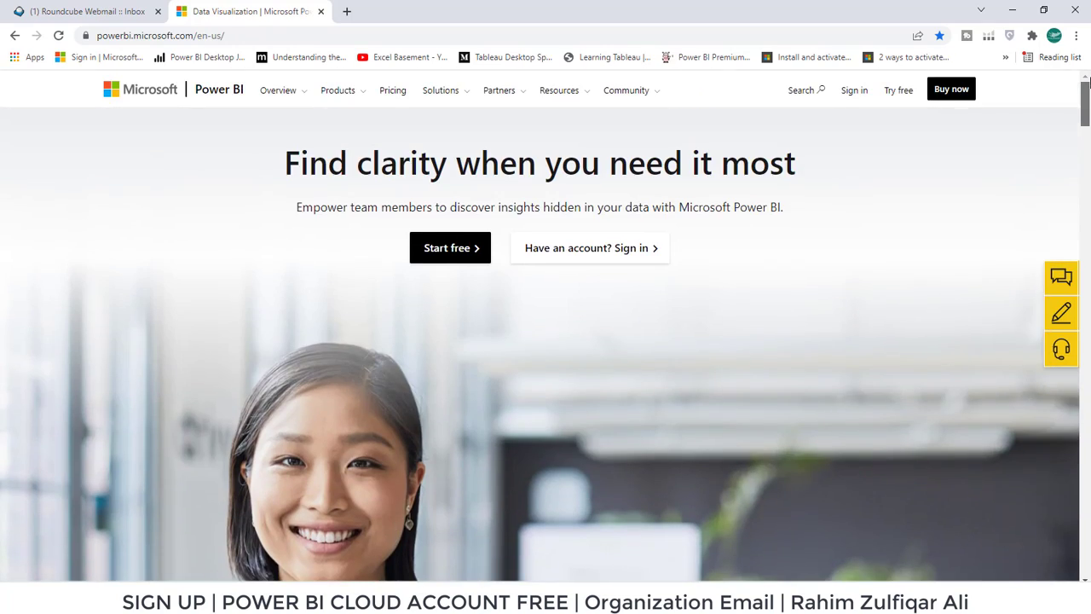
left_click(450, 247)
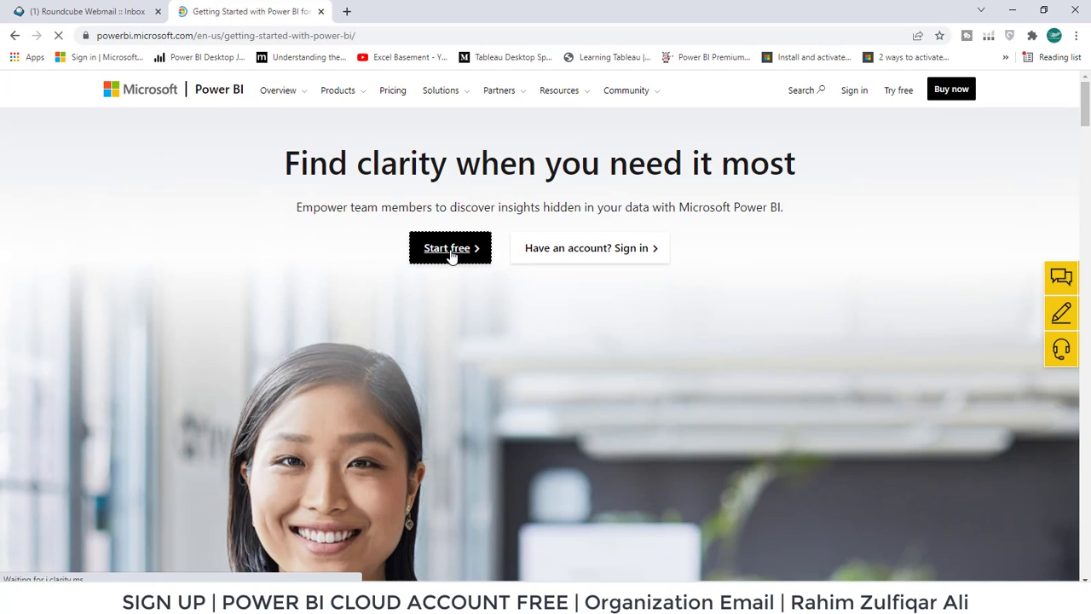
scroll("down", 3)
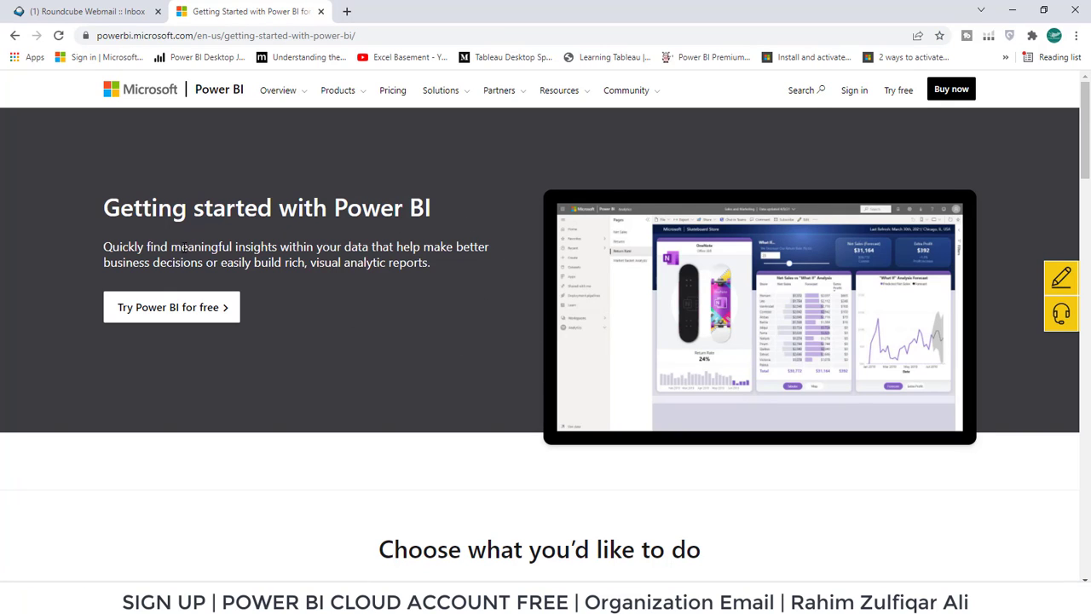
mouse_move(136, 314)
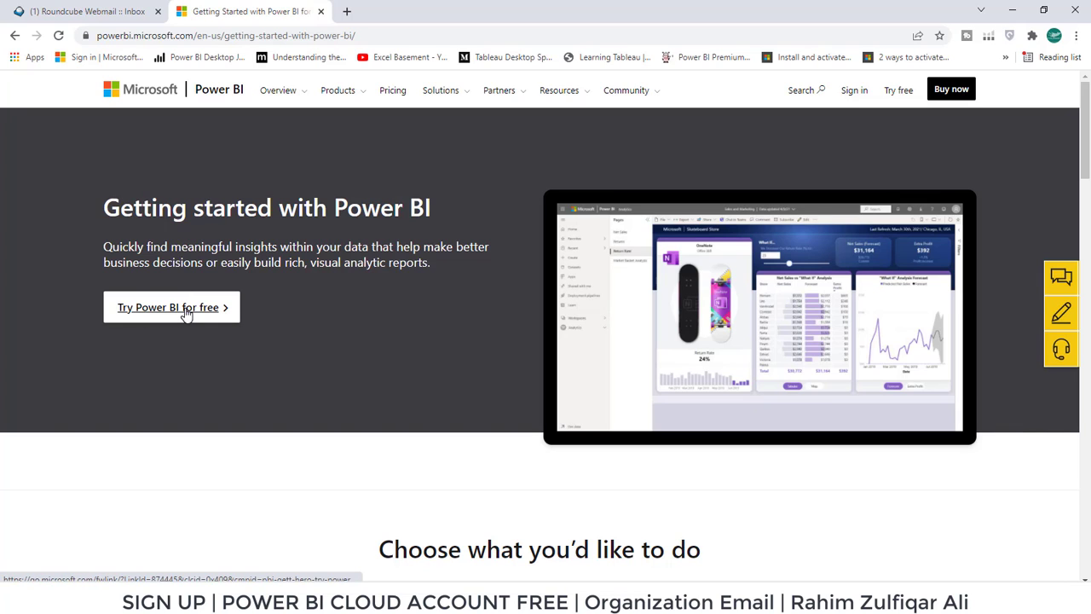
left_click(170, 307)
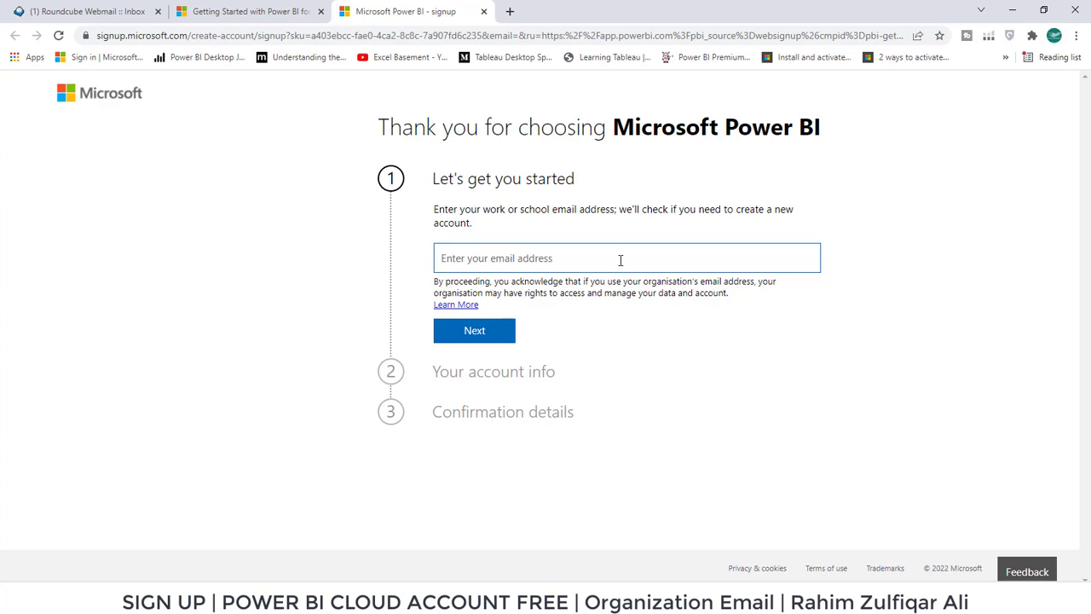
mouse_move(665, 293)
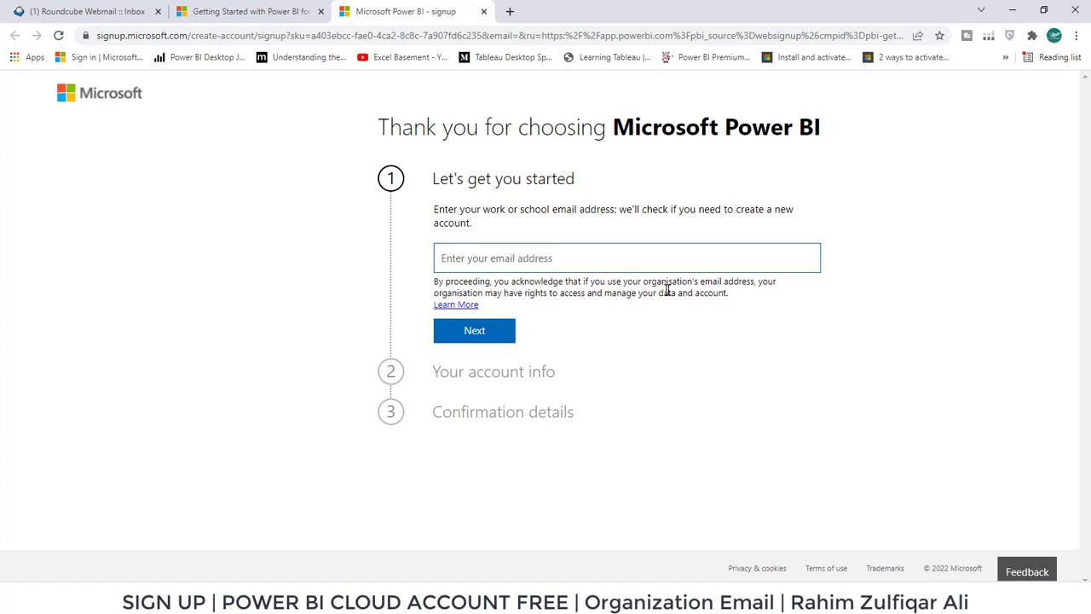
mouse_move(498, 305)
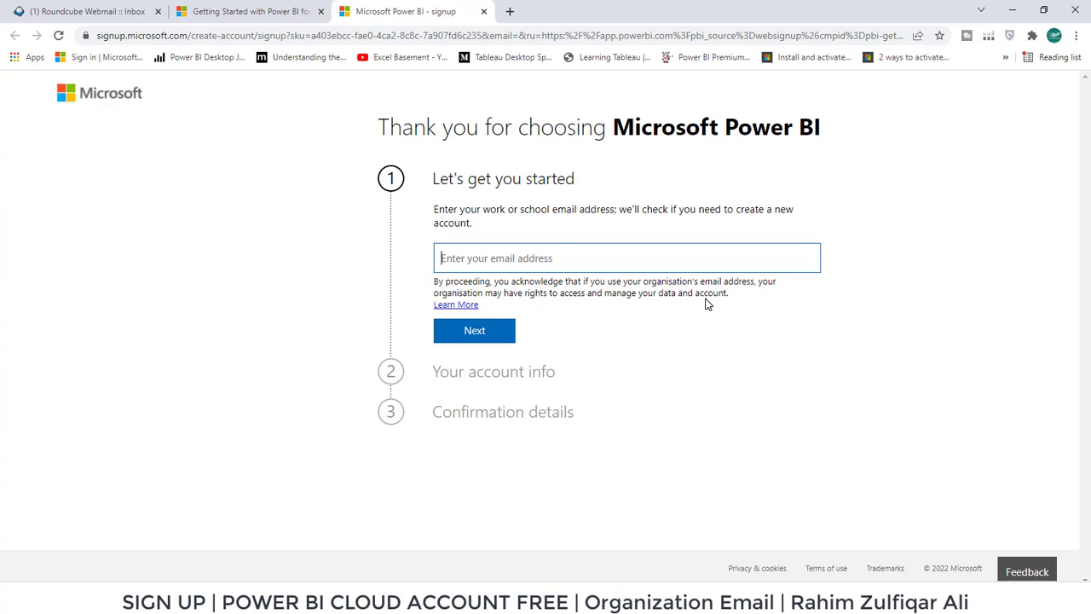
mouse_move(518, 258)
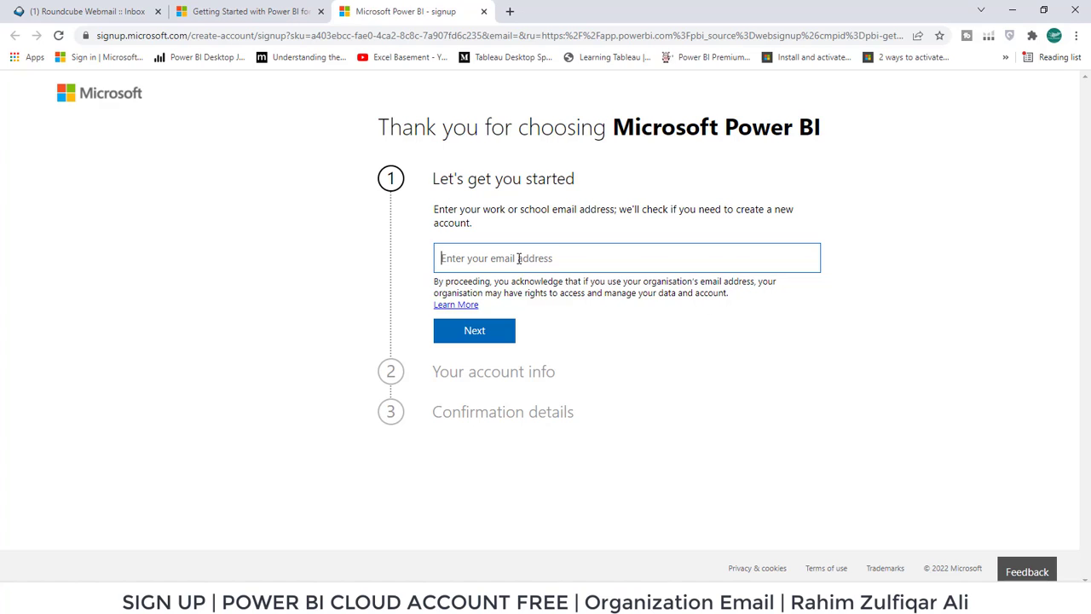
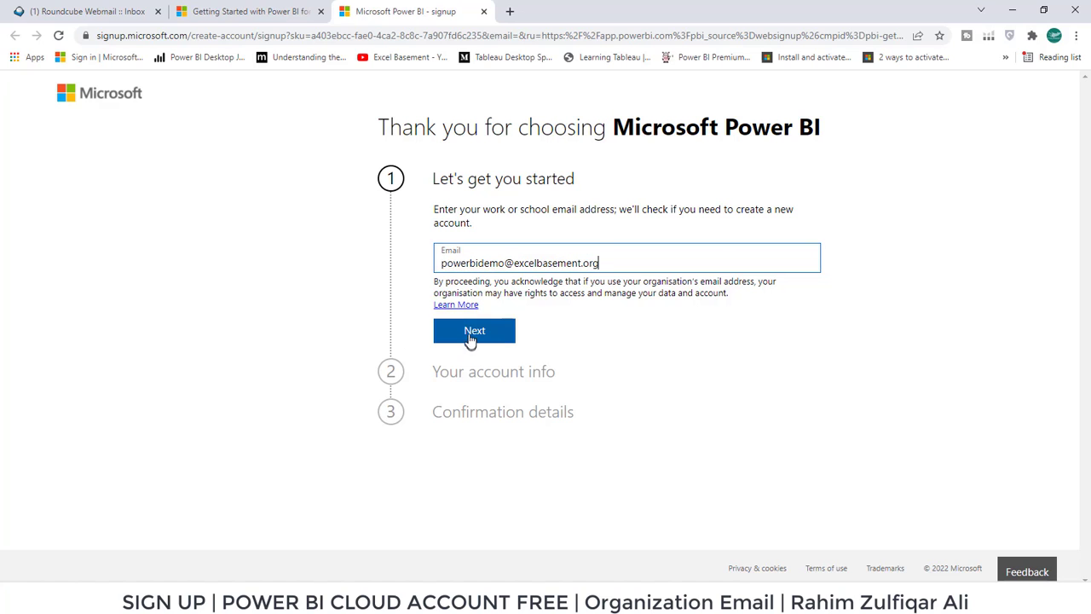
left_click(474, 331)
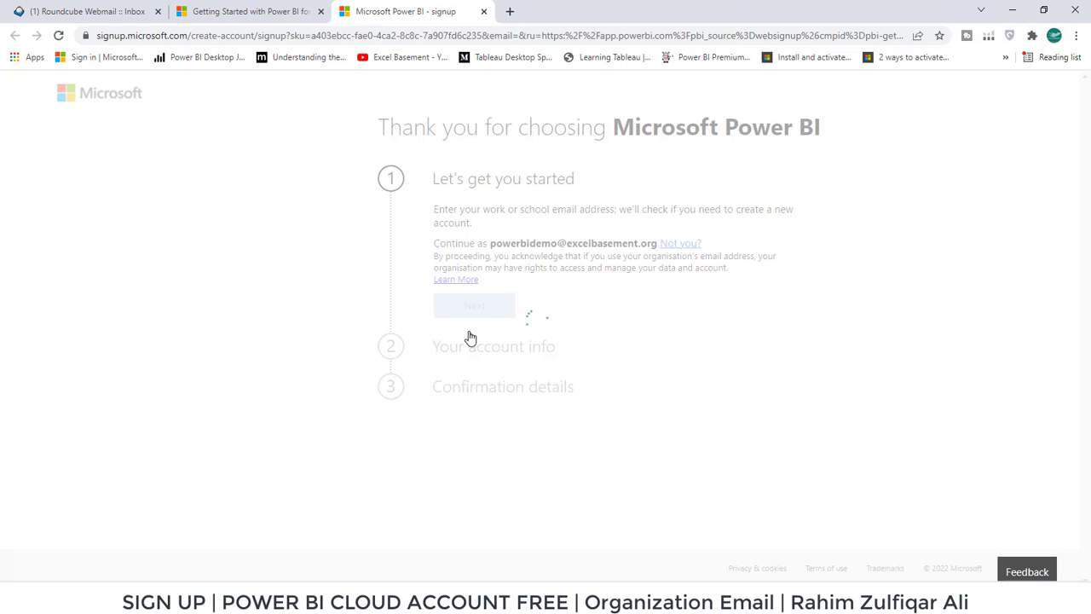
left_click(474, 305)
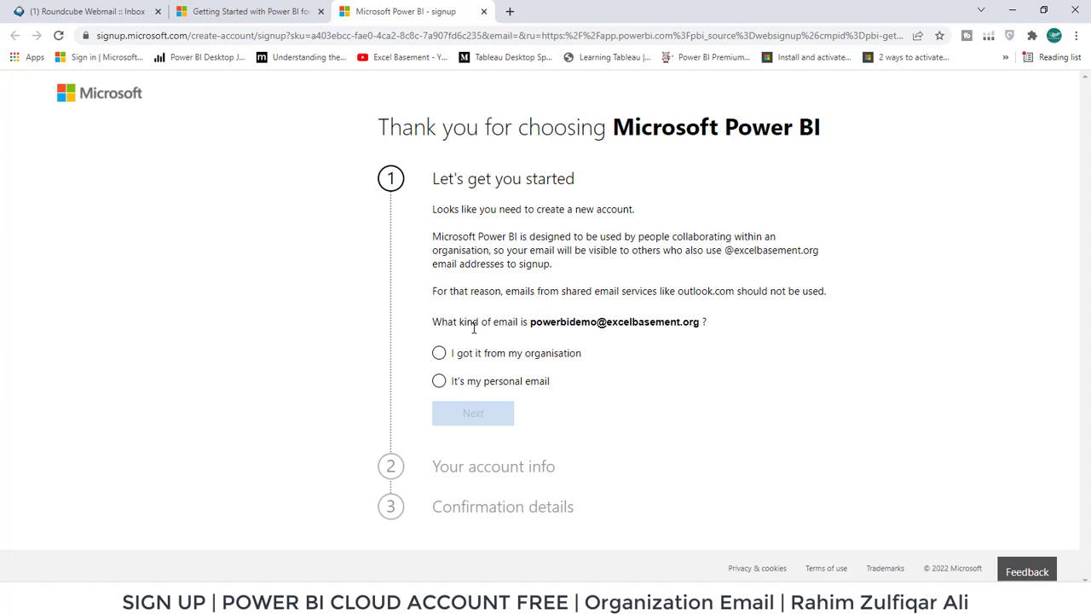
mouse_move(508, 362)
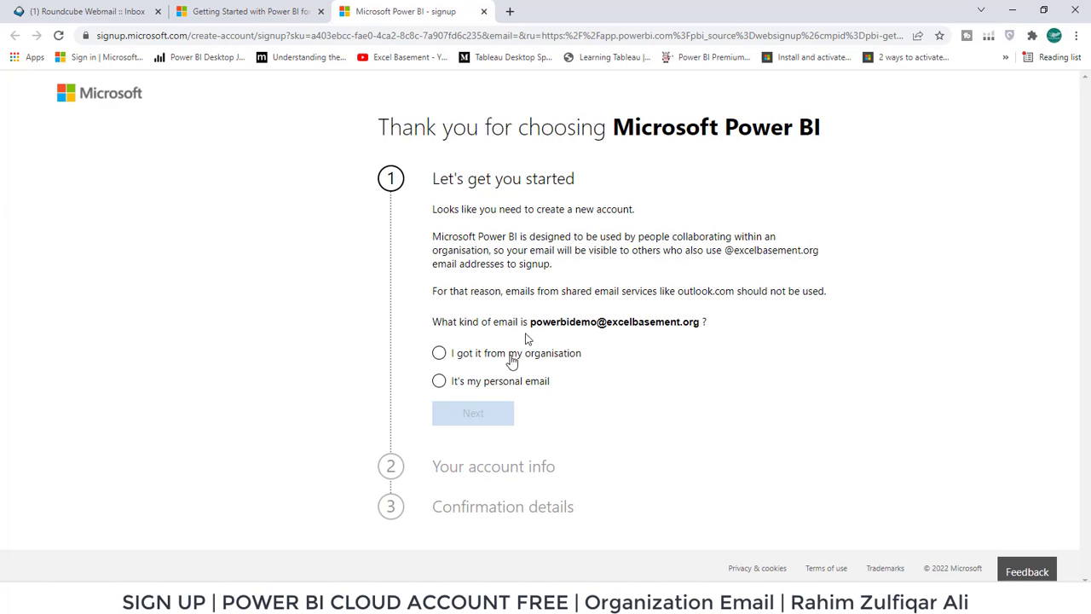
- Mark the email as 'I got it from my organisation' and continue to the account info step
left_click(438, 382)
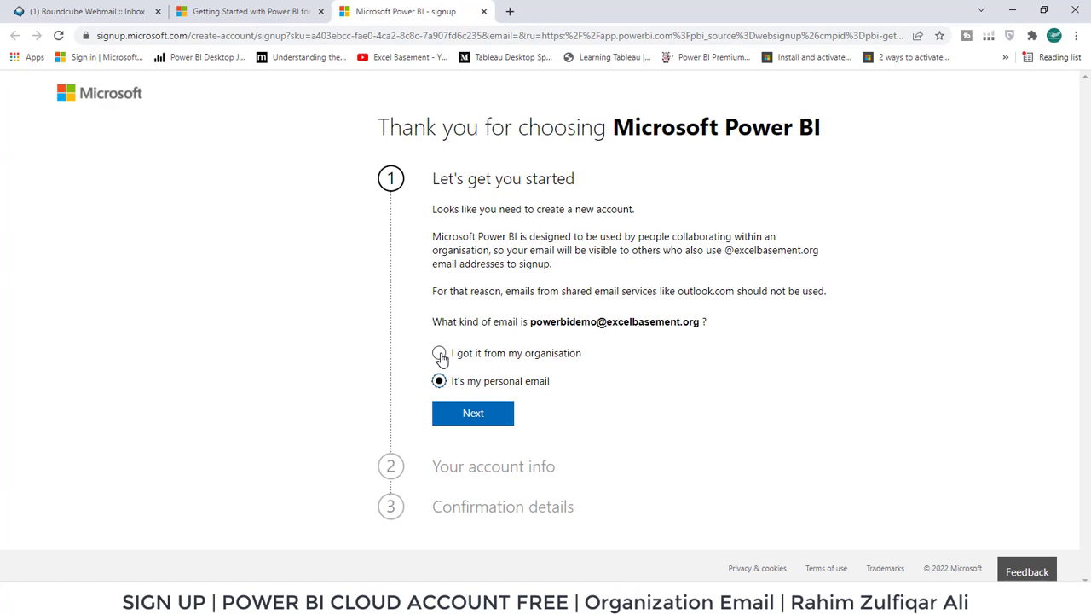
left_click(438, 353)
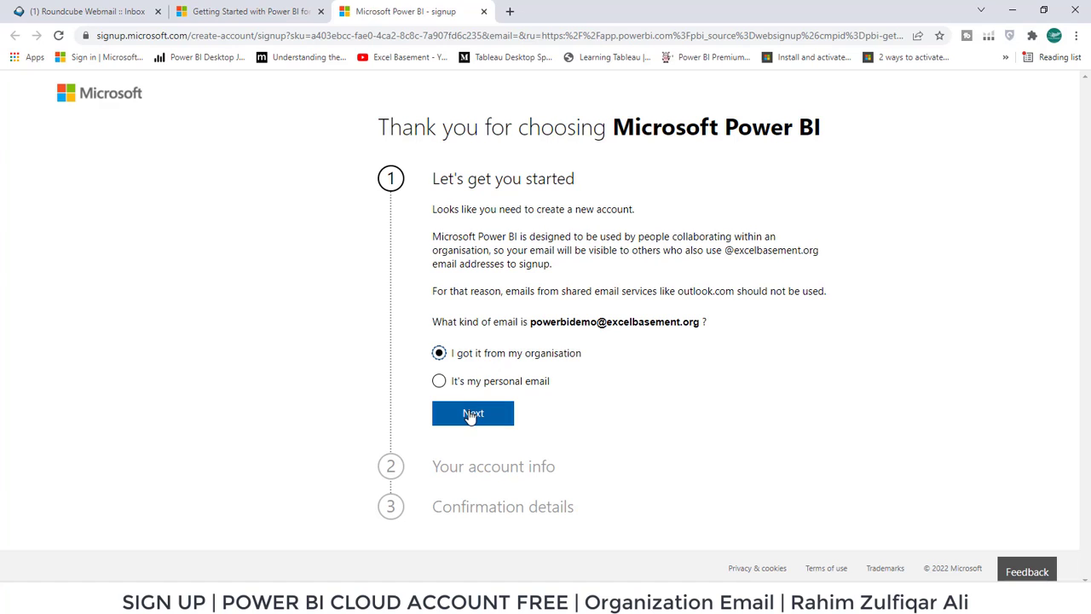
left_click(472, 412)
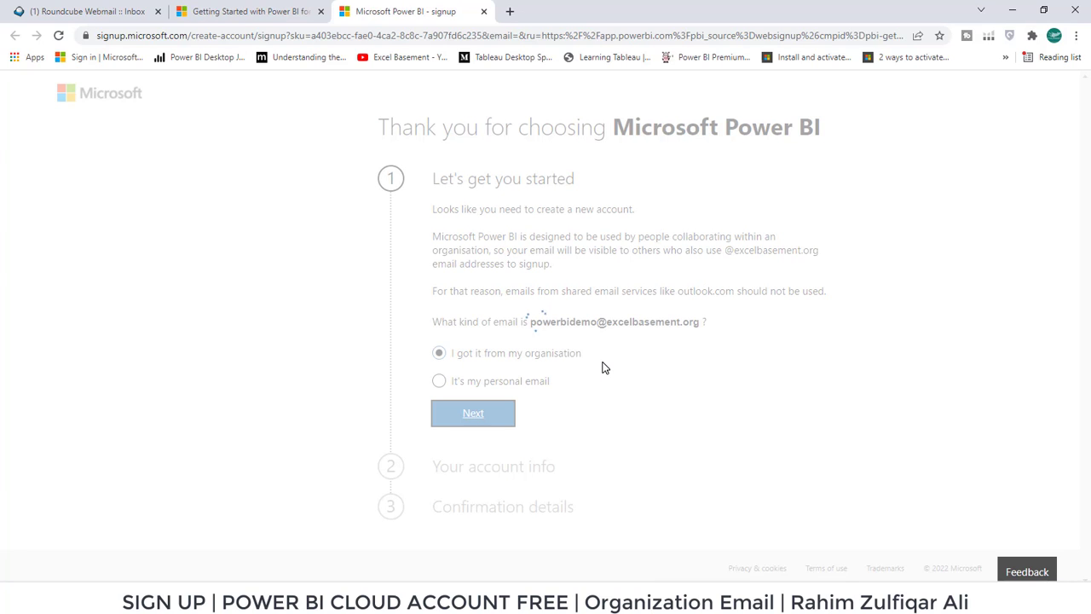
- Fill in first name Rah..., business phone and password, then switch to the webmail inbox for the code
left_click(472, 413)
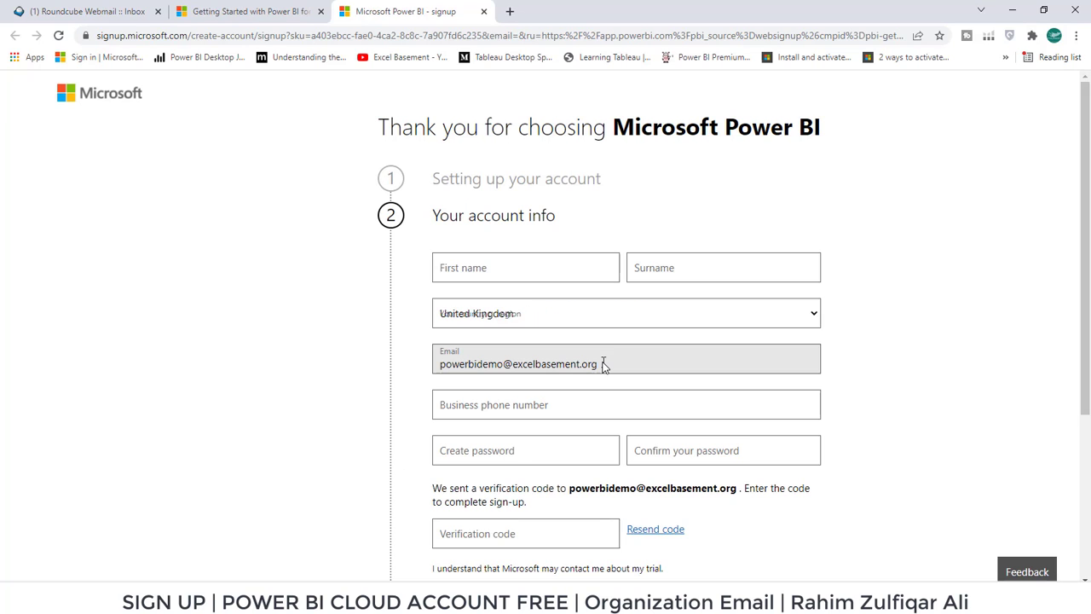
left_click(525, 266)
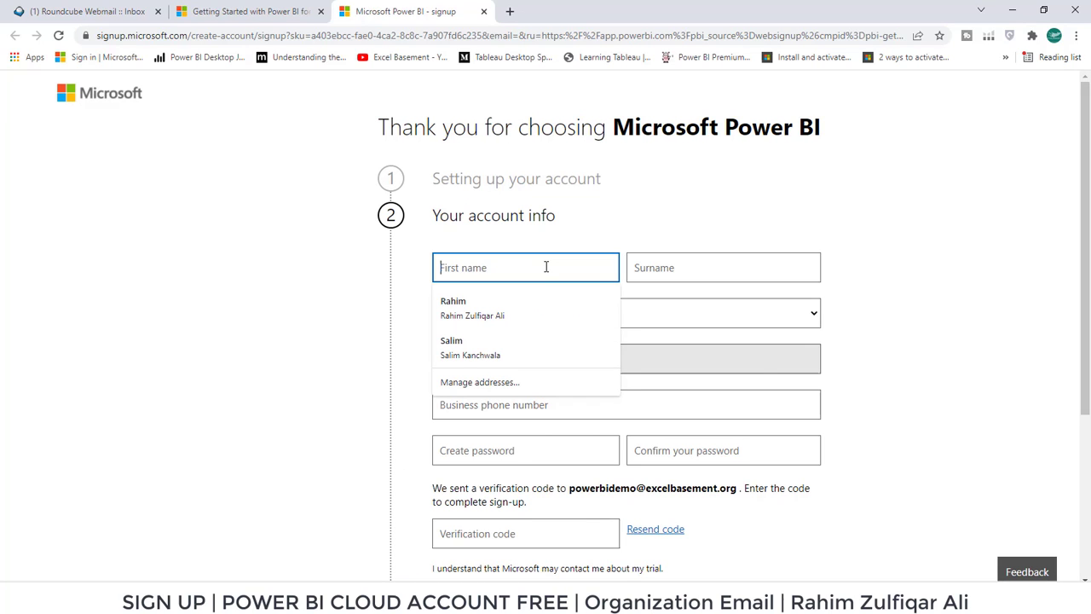
type("Rahim")
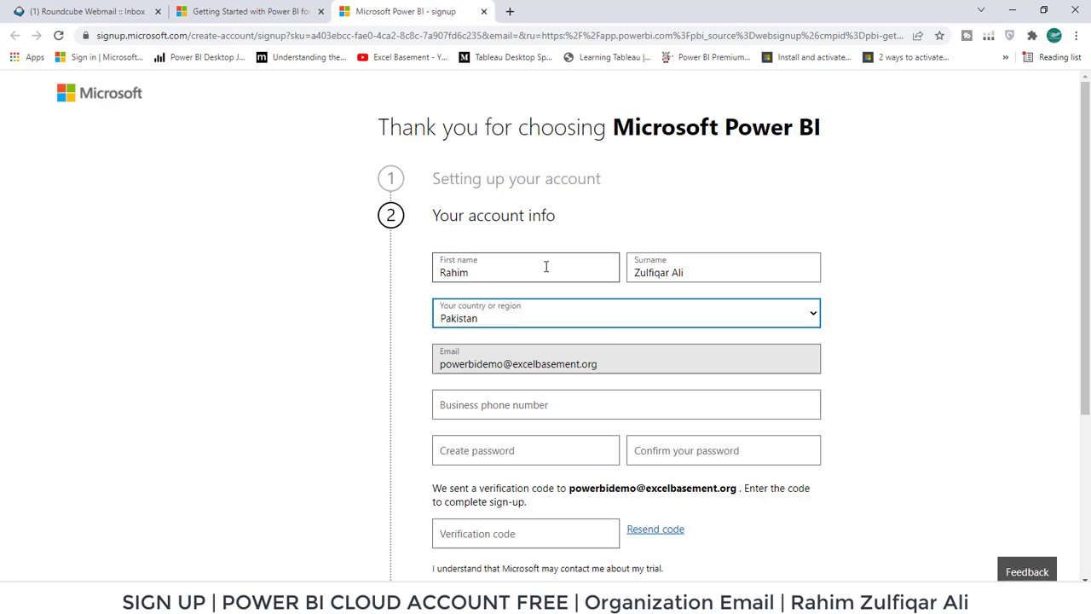
left_click(626, 405)
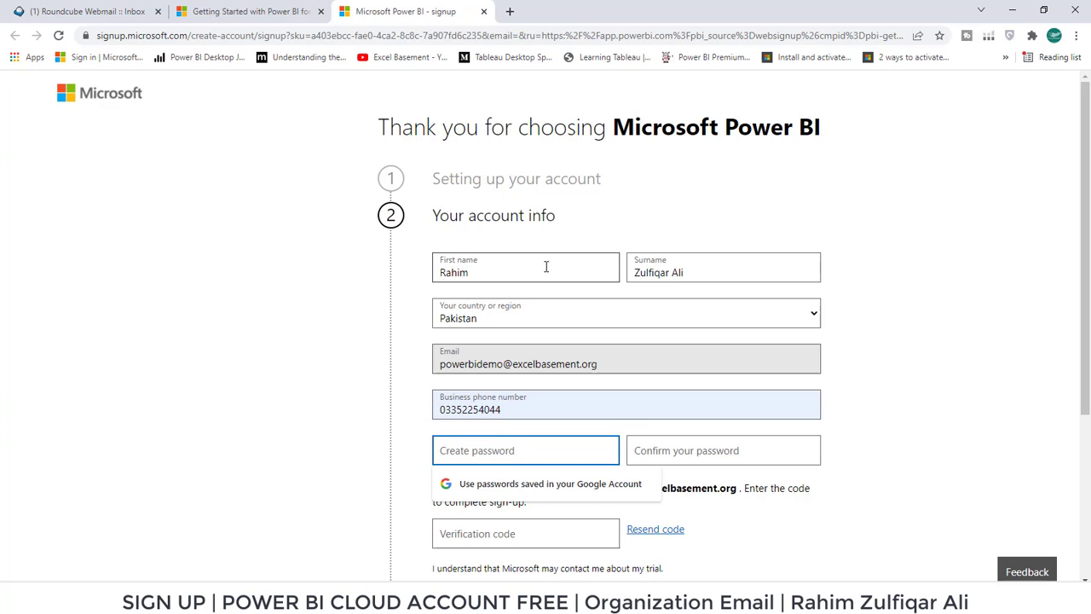
type("••••")
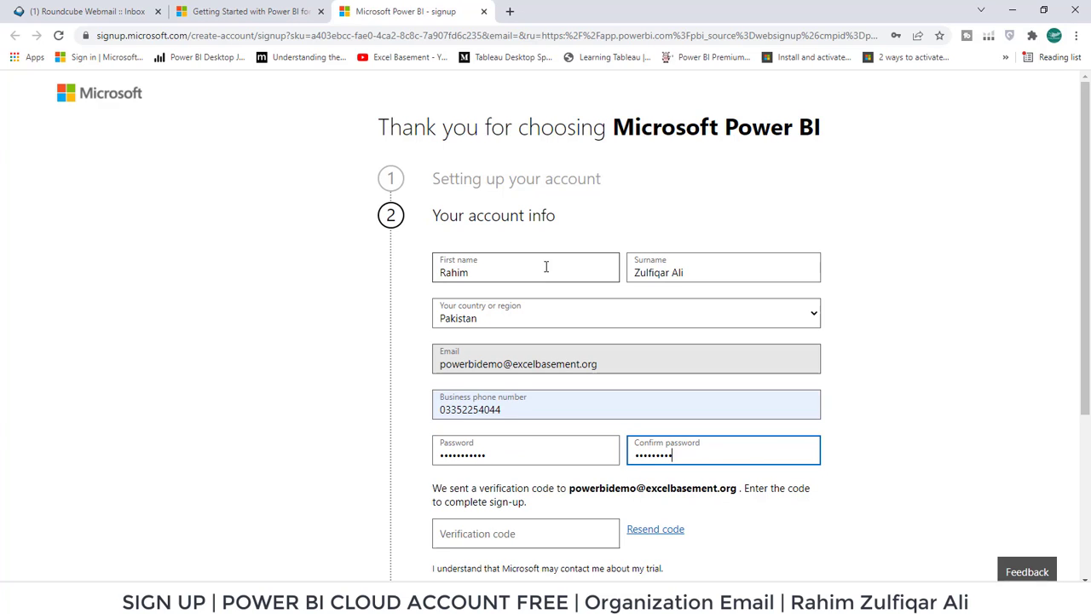
left_click(525, 533)
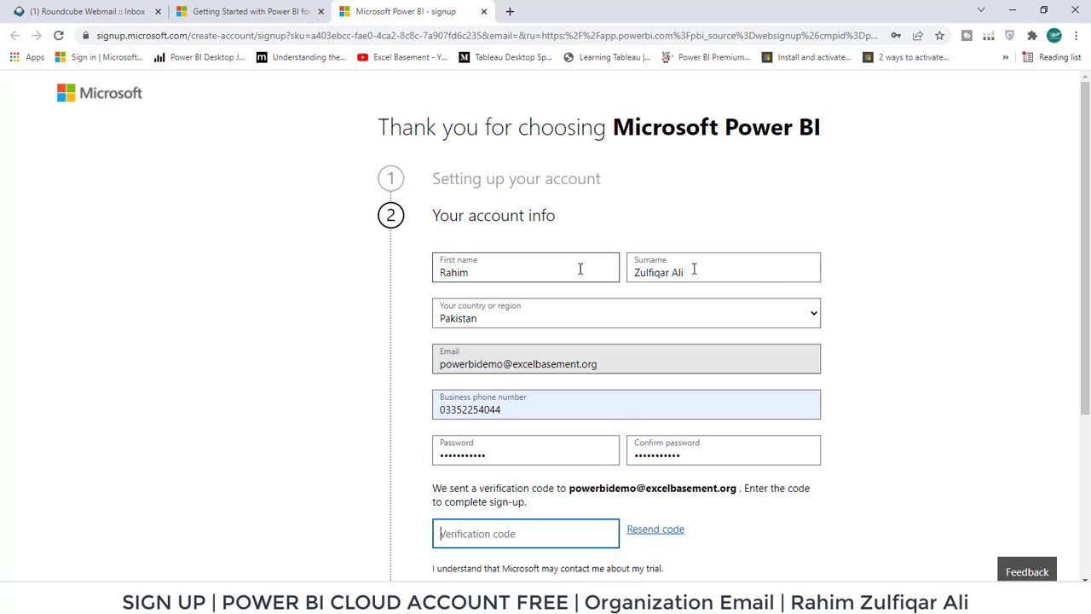
scroll("down", 3)
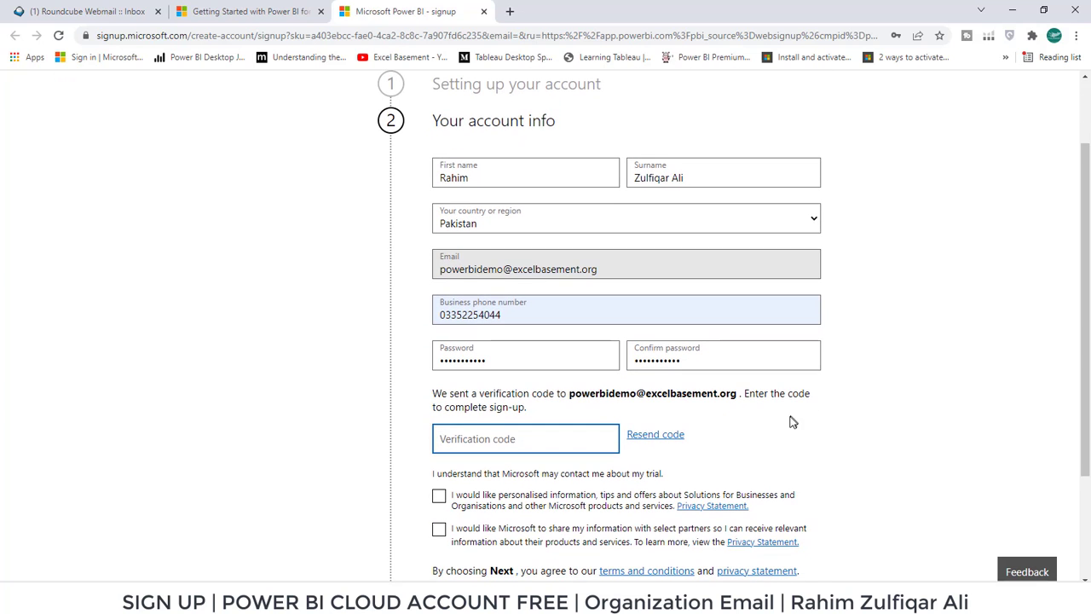
mouse_move(594, 416)
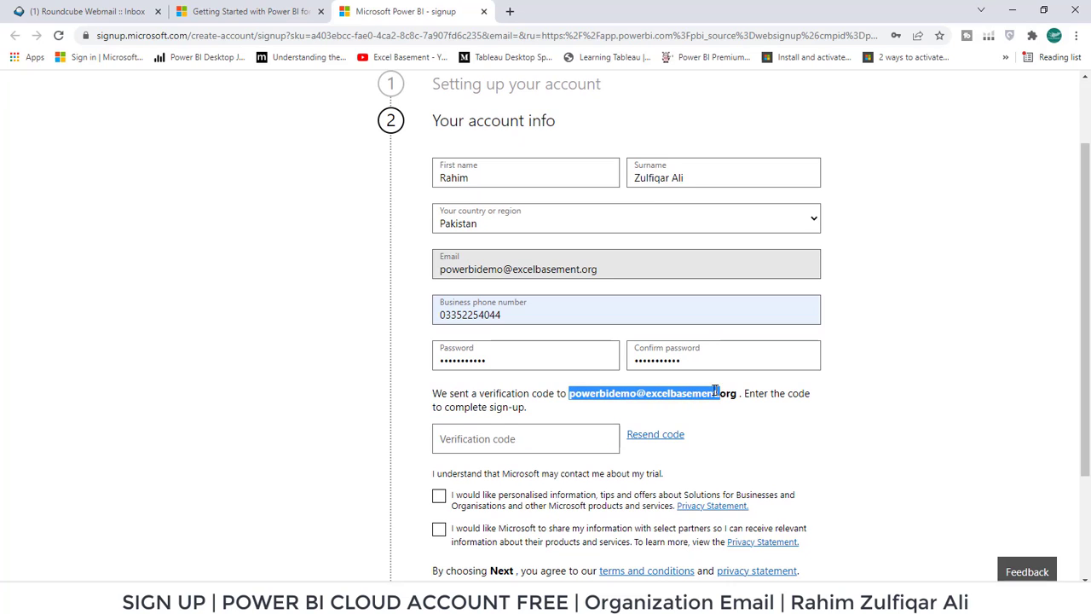
left_click(76, 10)
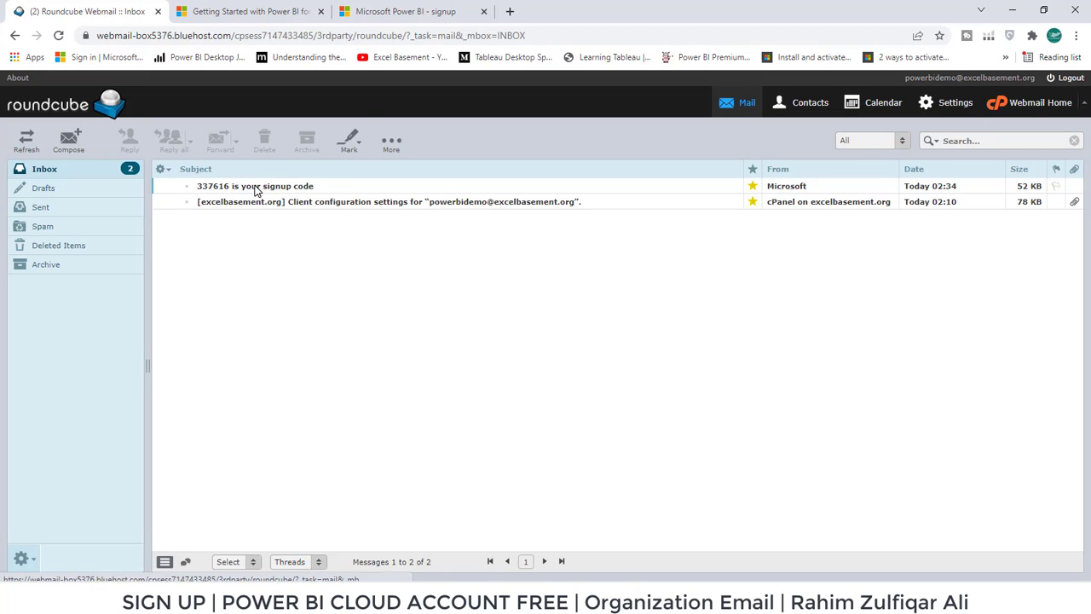
mouse_move(418, 10)
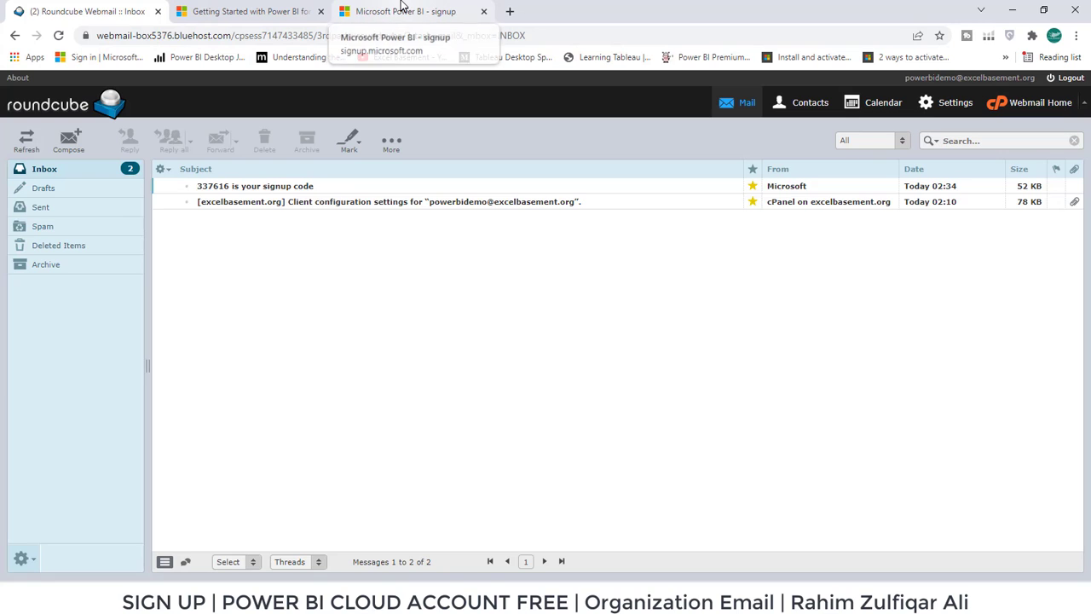
left_click(420, 10)
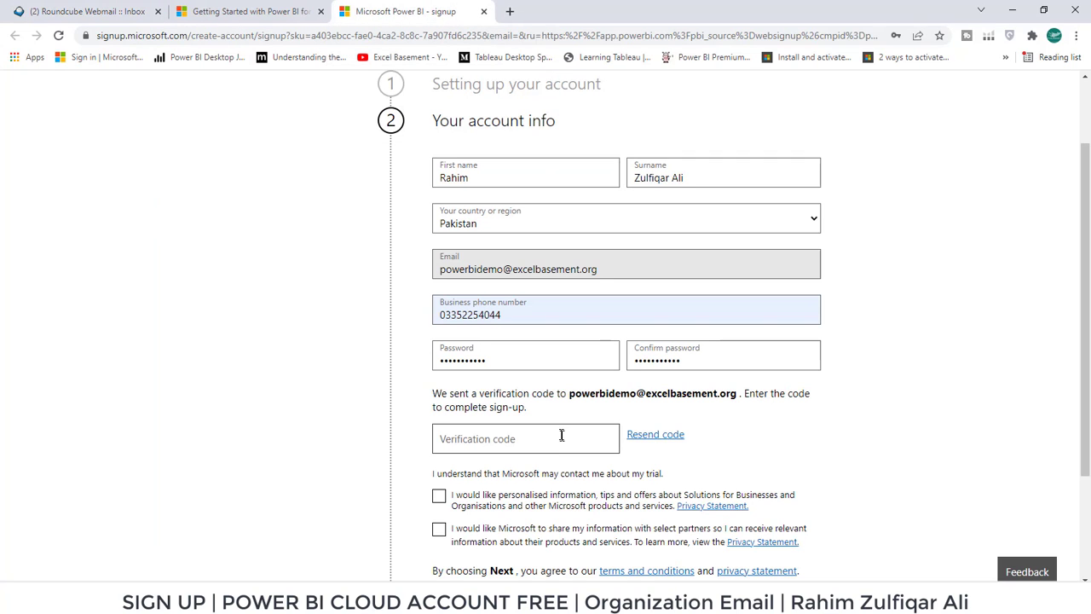
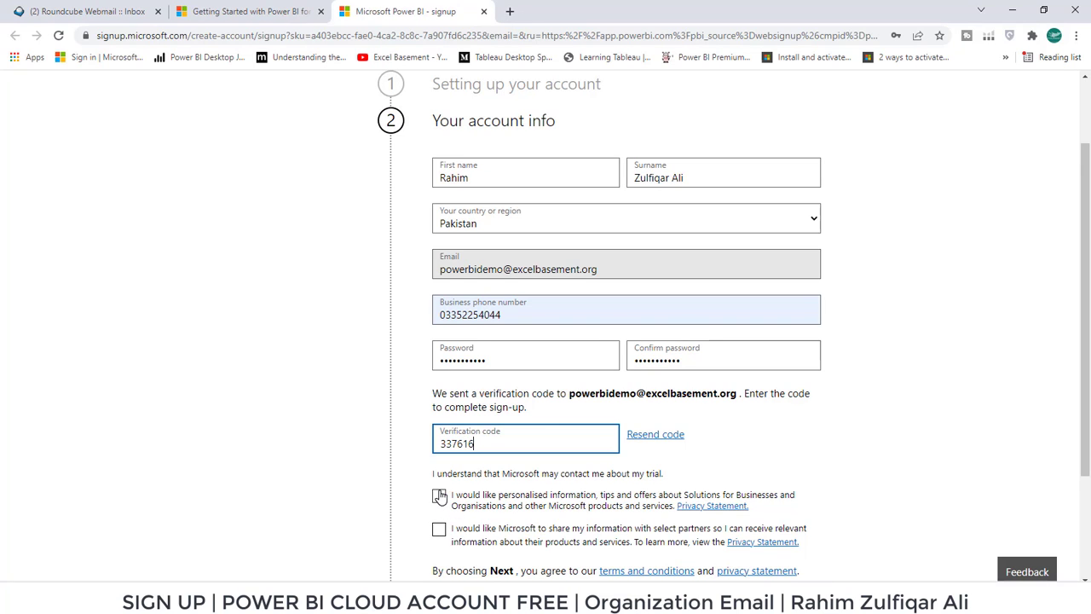
left_click(436, 498)
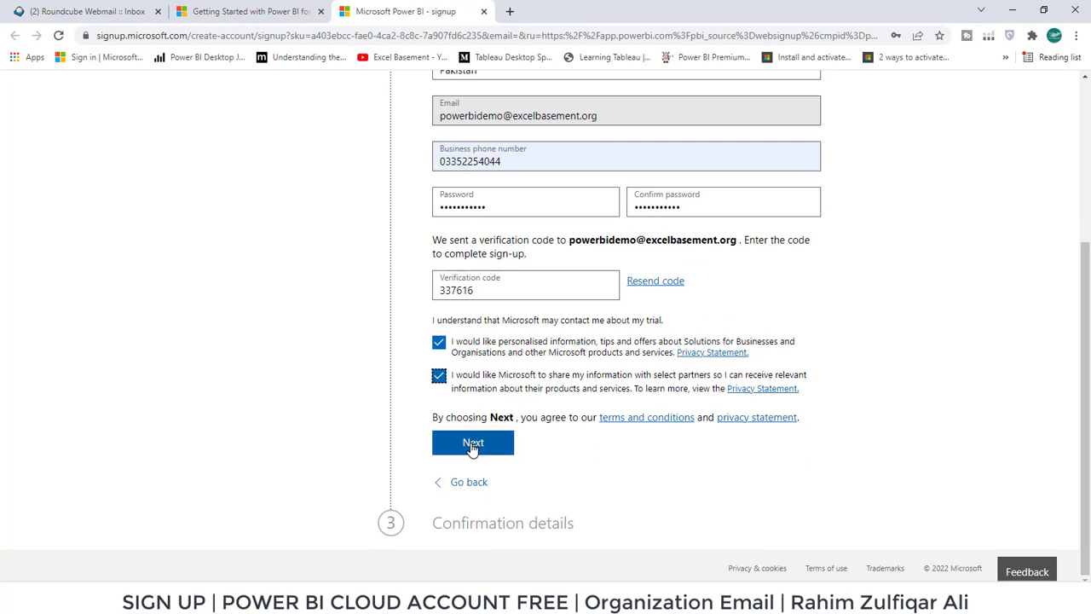
left_click(473, 443)
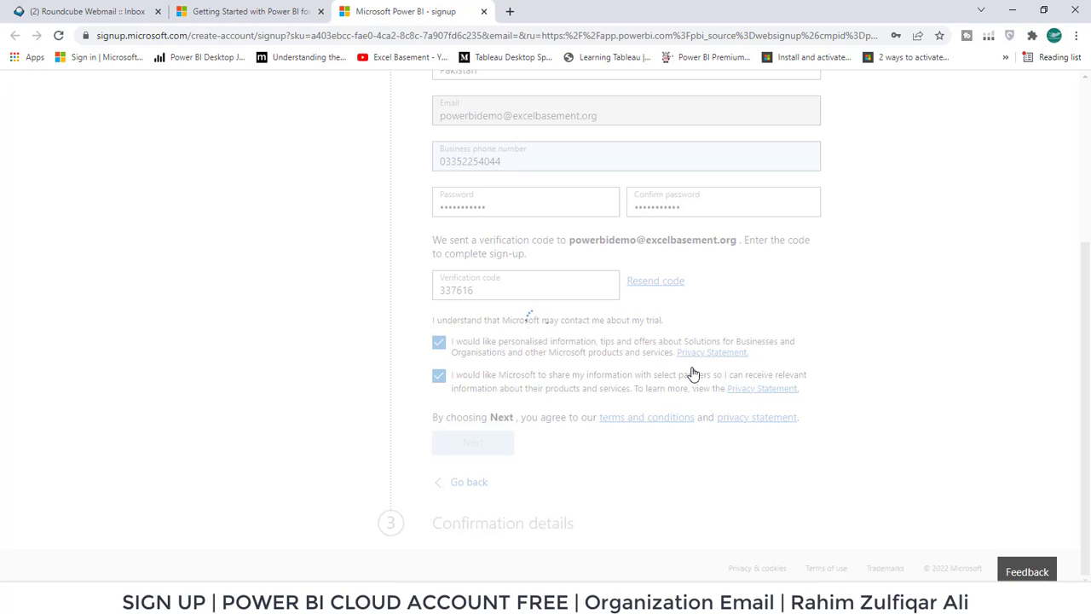
left_click(472, 441)
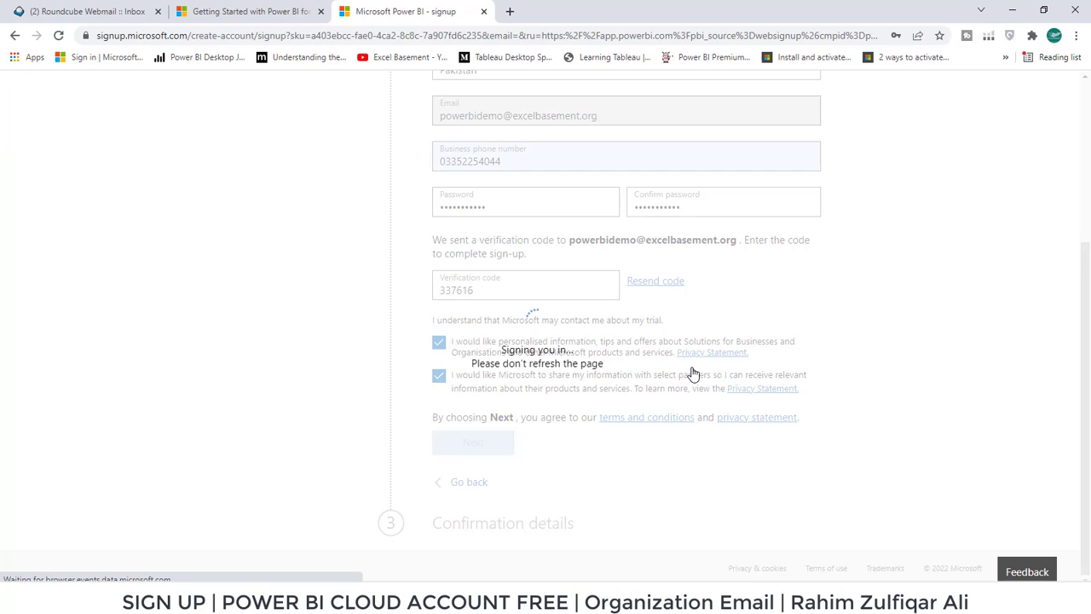
left_click(472, 442)
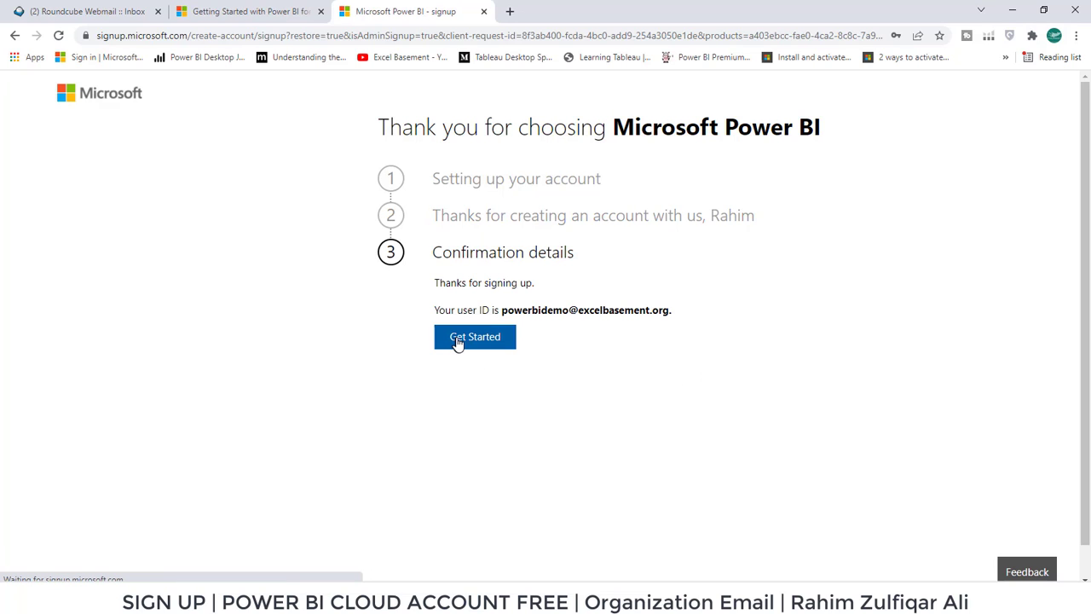
- Use Get Started on the confirmation page to enter the Power BI service home
left_click(474, 338)
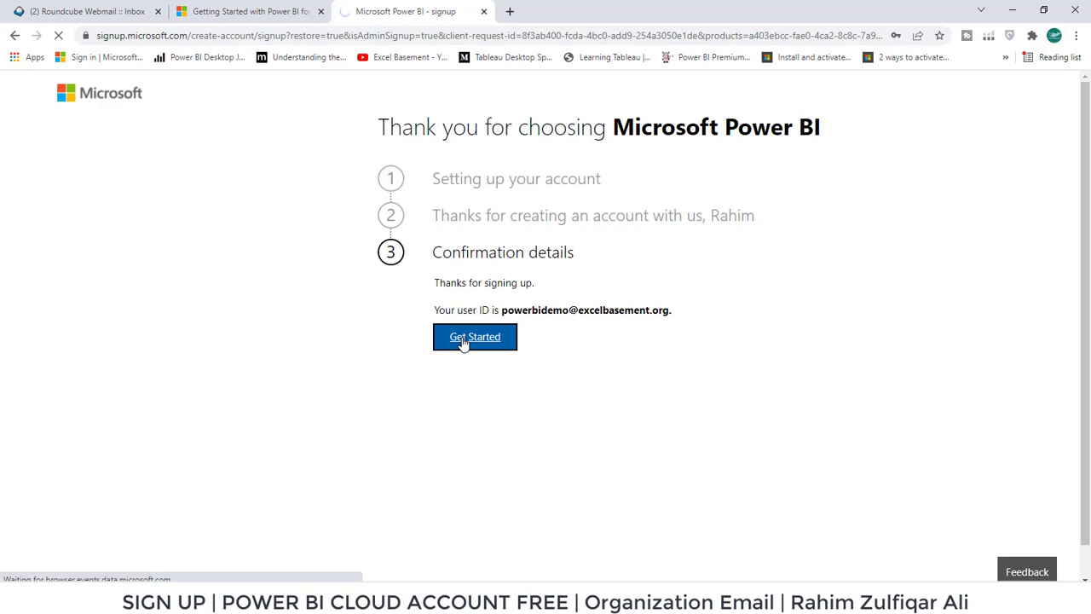
left_click(474, 338)
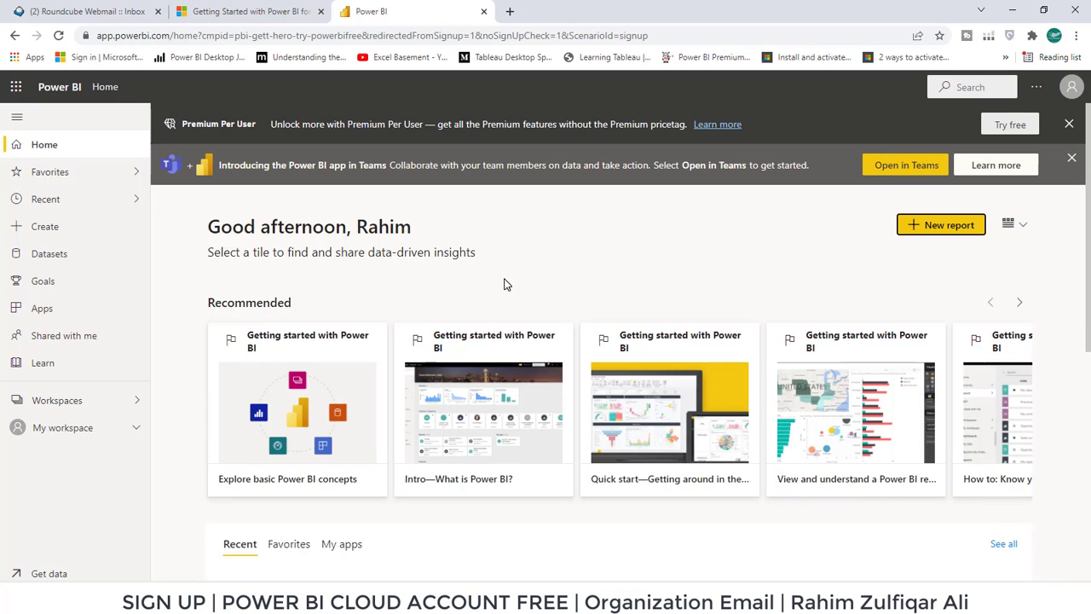
mouse_move(41, 361)
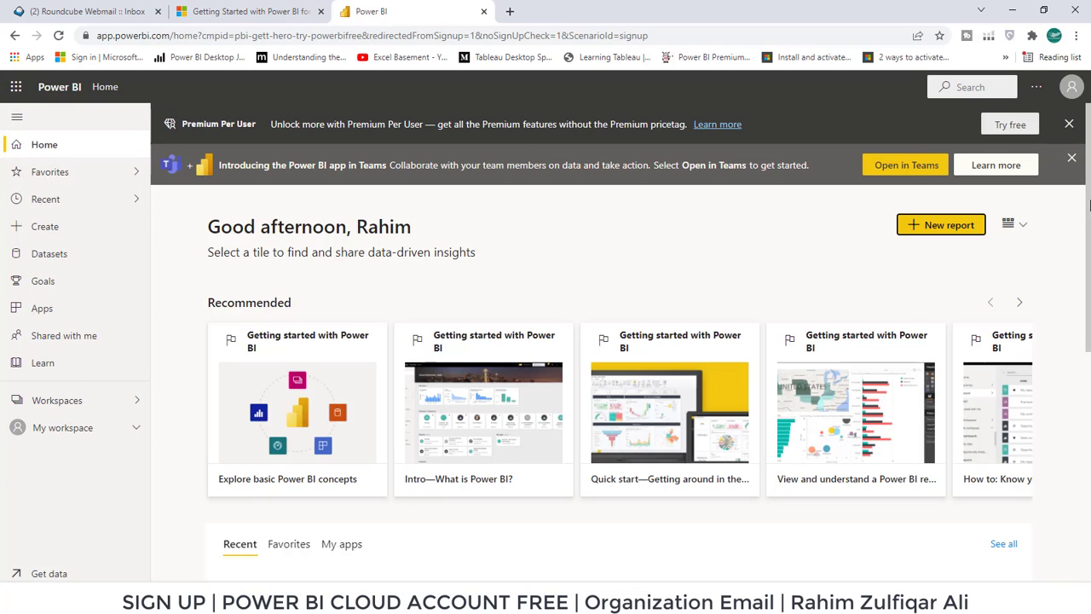
- Reveal the account flyout from the profile avatar, showing the work email on a Free licence
scroll("down", 3)
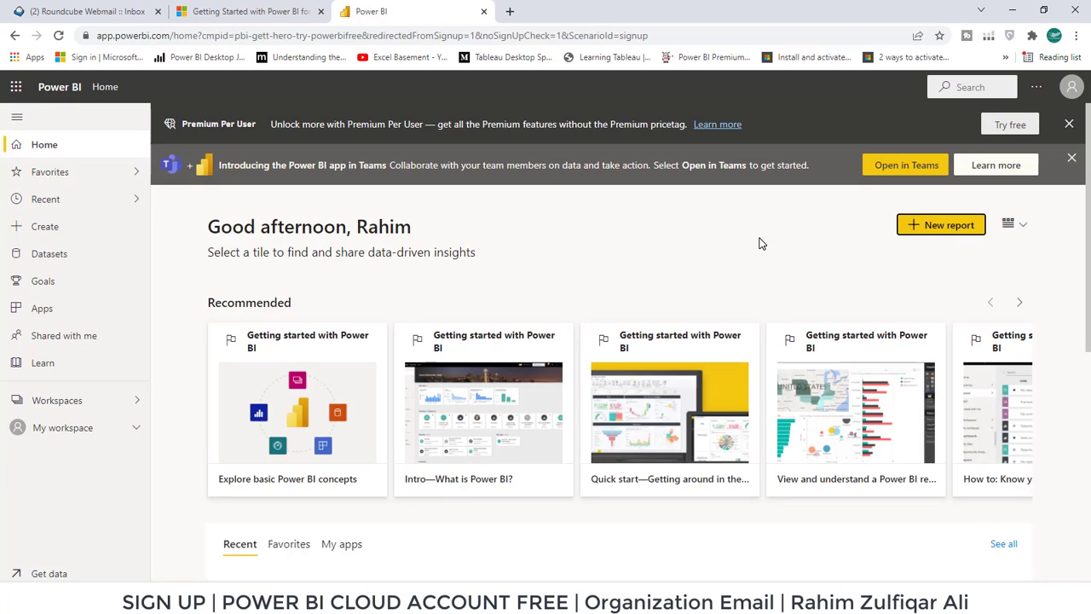
left_click(1074, 85)
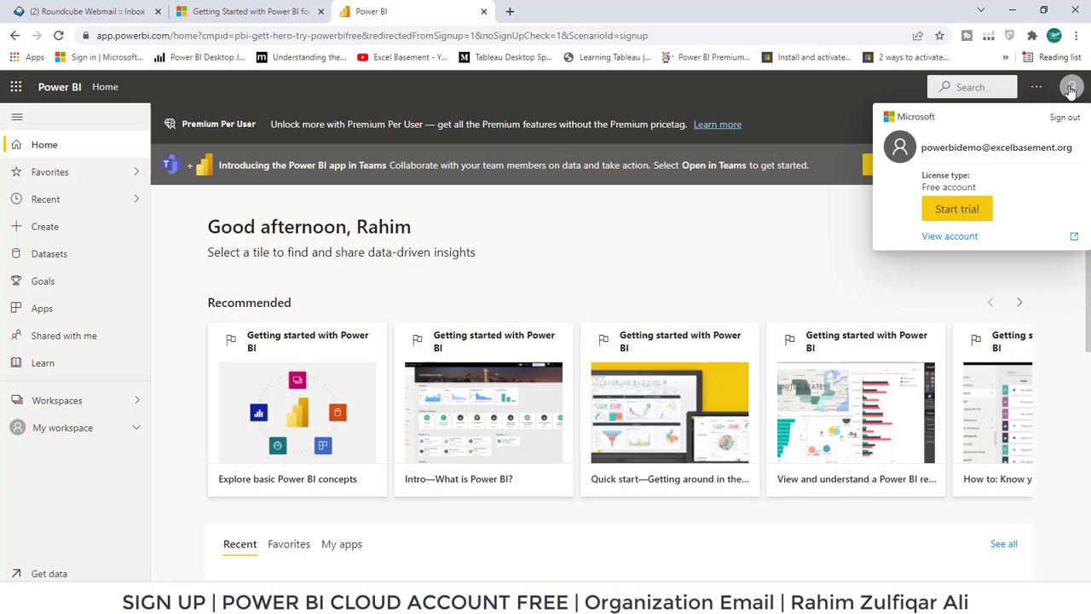